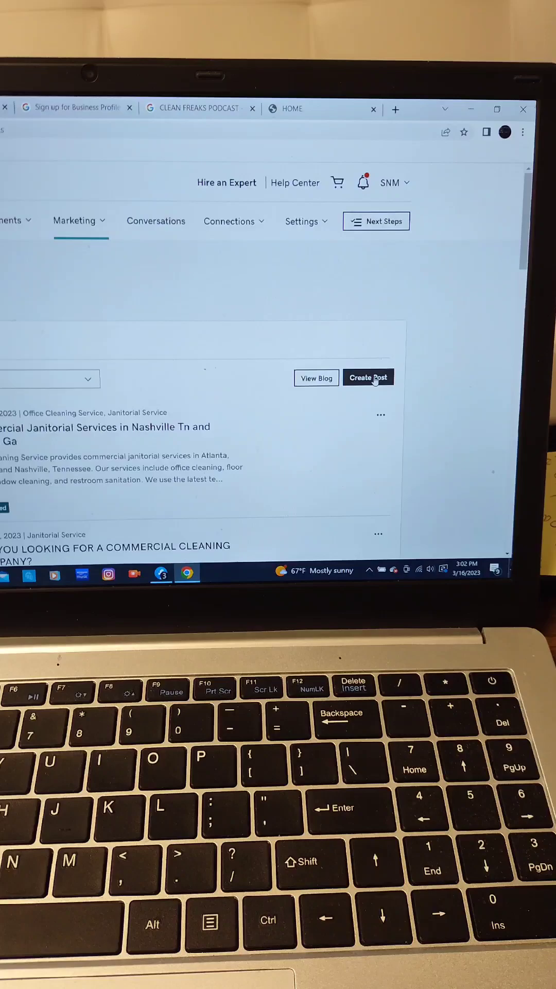
# Step: Start a new empty blog post from the posts list via Create Post
pyautogui.click(369, 377)
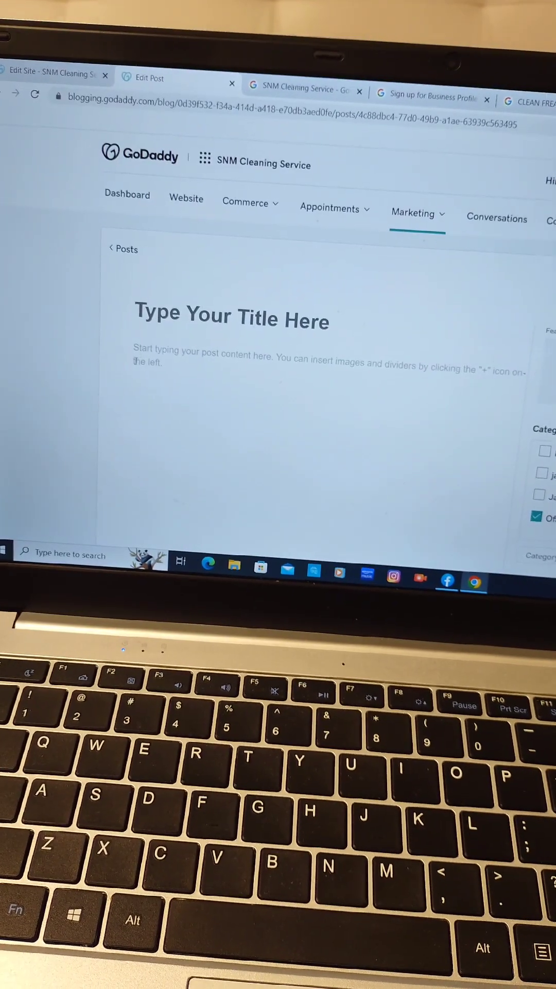
# Step: Paste the copied three-paragraph SNM Cleaning Service article into the post body
pyautogui.rightClick(146, 347)
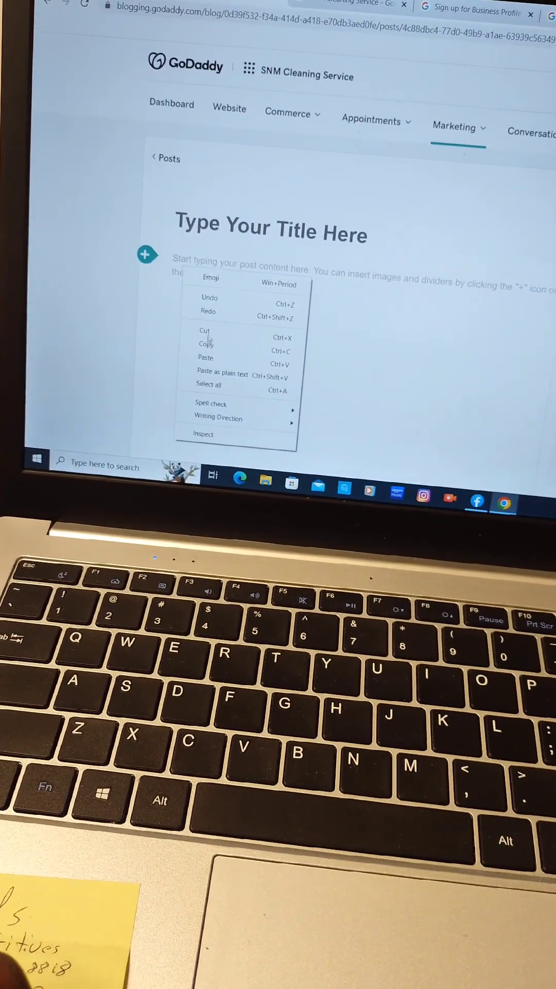
pyautogui.click(173, 396)
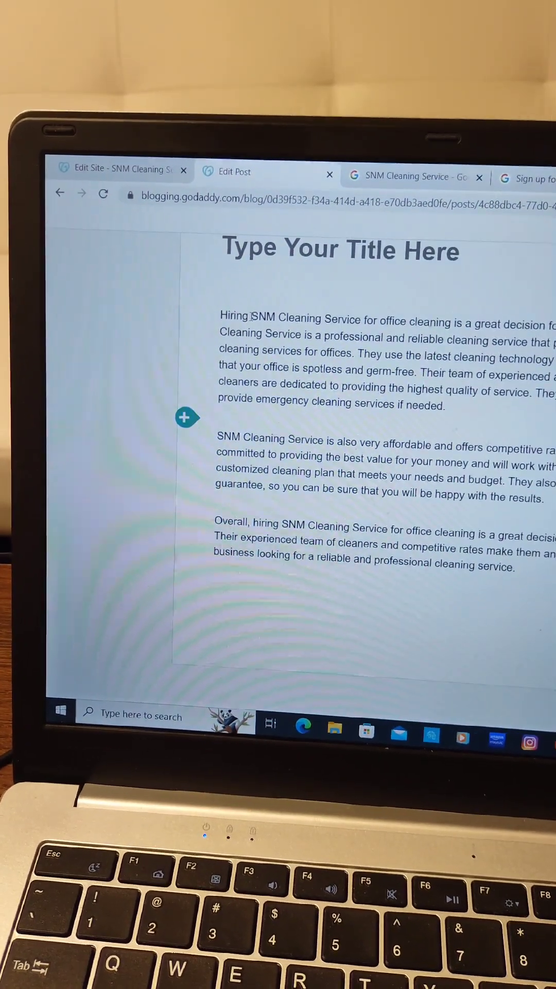
# Step: Make the first 'SNM Cleaning Service' phrase a hyperlink
pyautogui.doubleClick(297, 303)
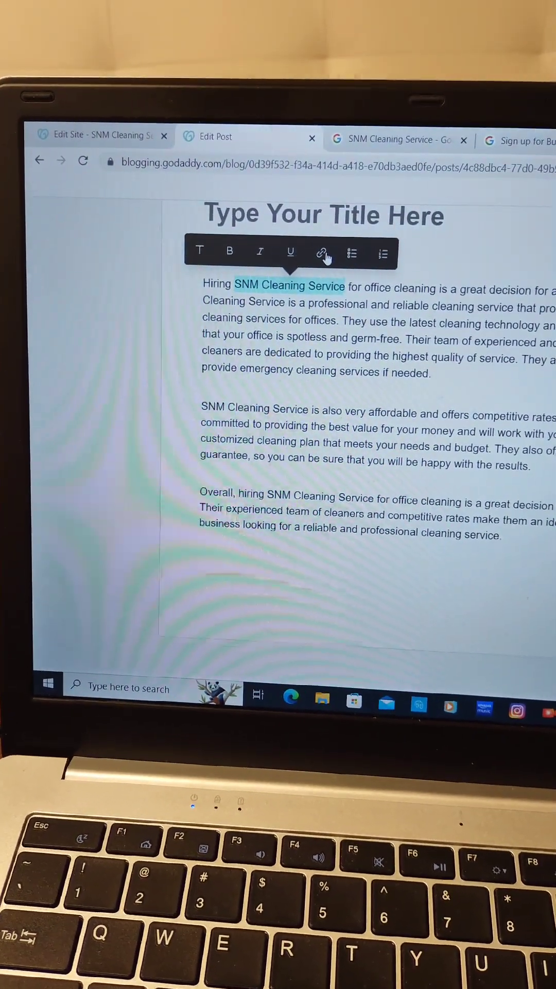
pyautogui.click(323, 253)
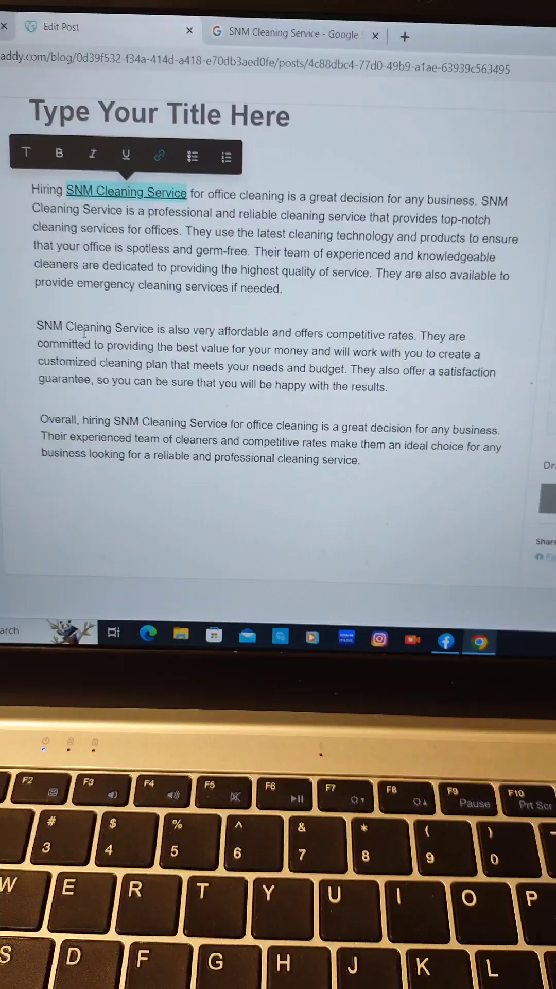
# Step: Insert the storefront door photo from the 156-image library above the post text
pyautogui.click(291, 34)
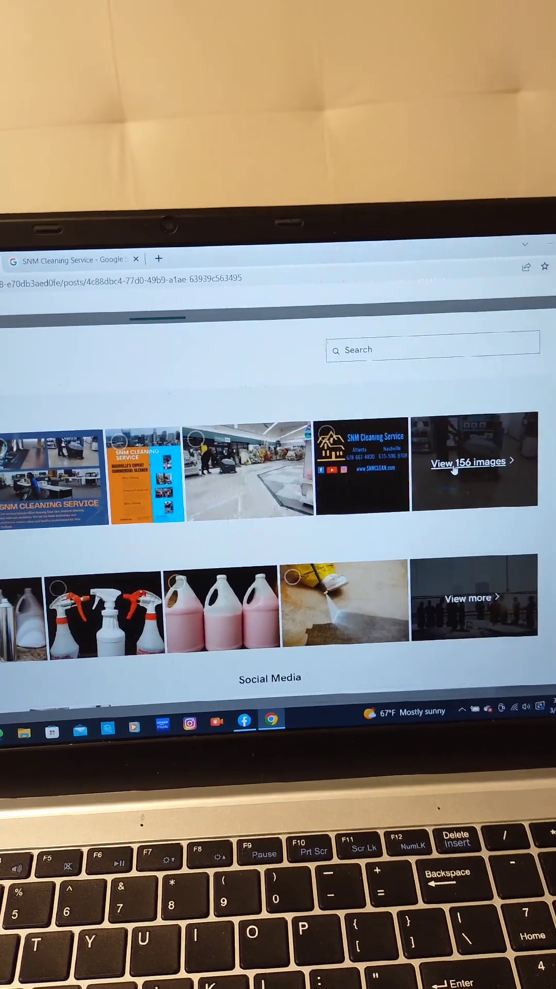
pyautogui.click(469, 462)
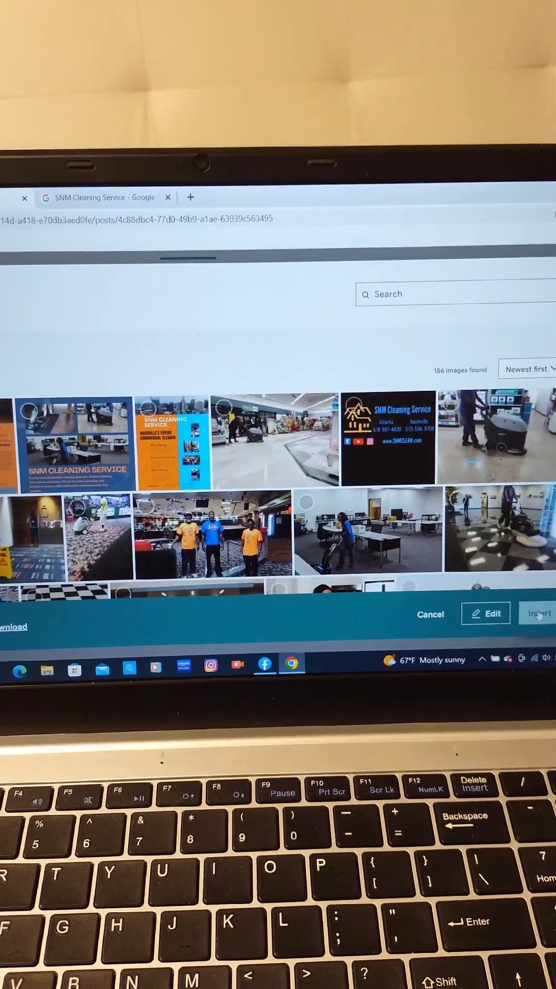
pyautogui.click(538, 613)
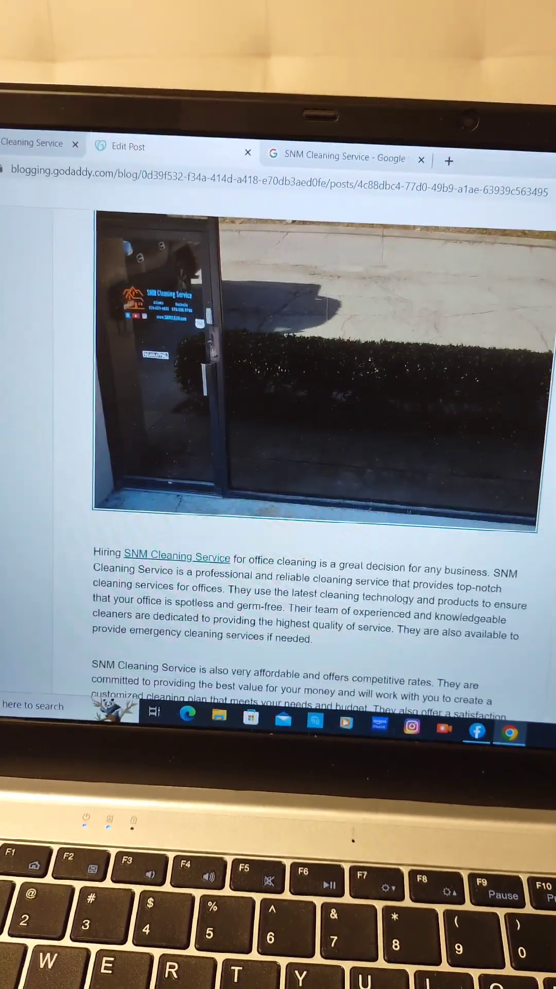
pyautogui.scroll(-3)
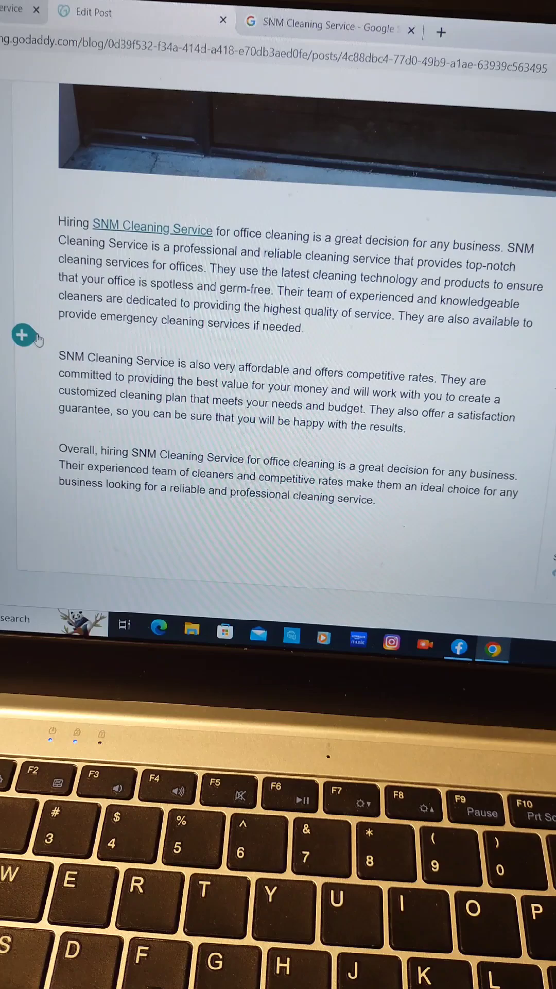
# Step: Insert an image between paragraphs described as 'Office Cleaning the Nashville area'
pyautogui.click(23, 336)
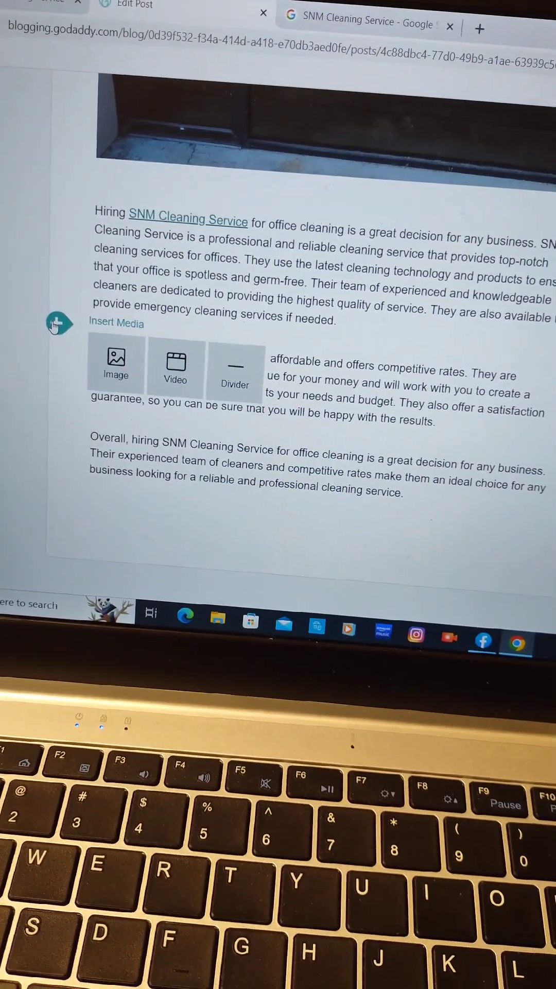
pyautogui.click(114, 366)
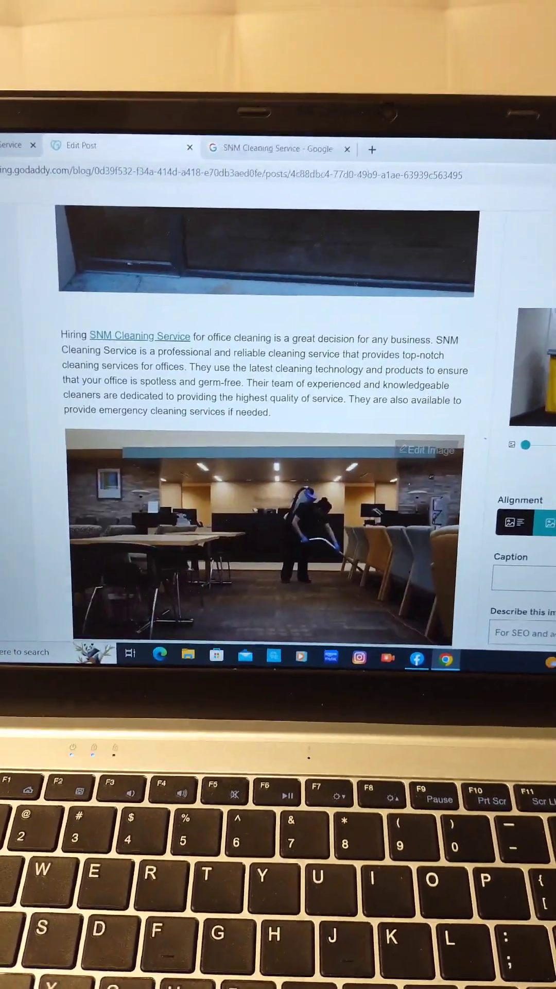
pyautogui.scroll(-3)
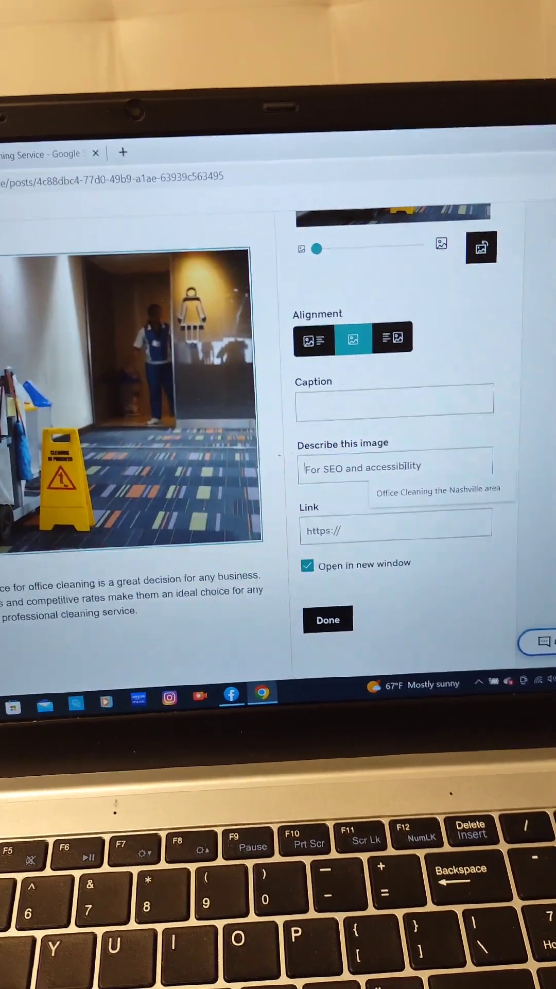
pyautogui.write('Office Cleaning the Nashville area')
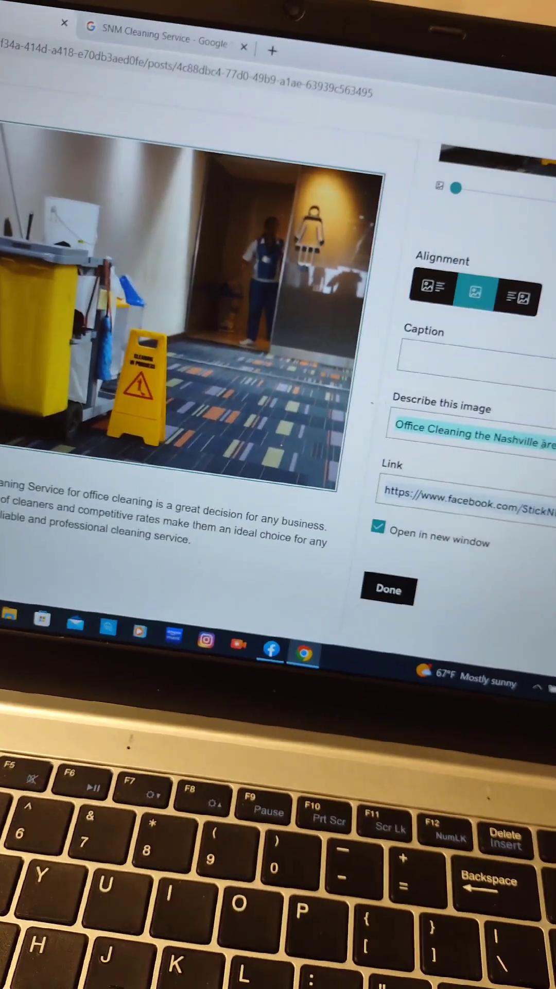
# Step: Save the cleaning-cart photo's description and settings with Done
pyautogui.click(389, 590)
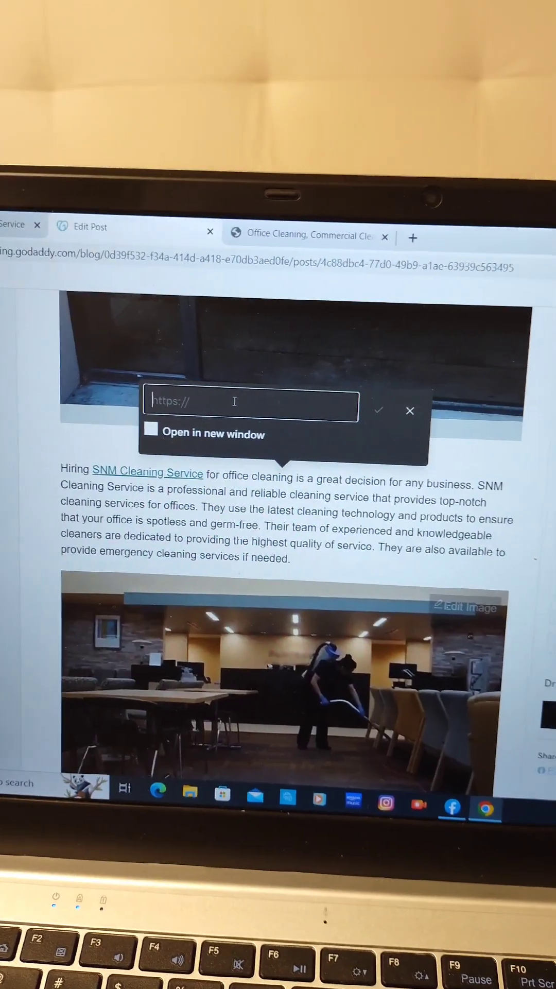
pyautogui.click(38, 226)
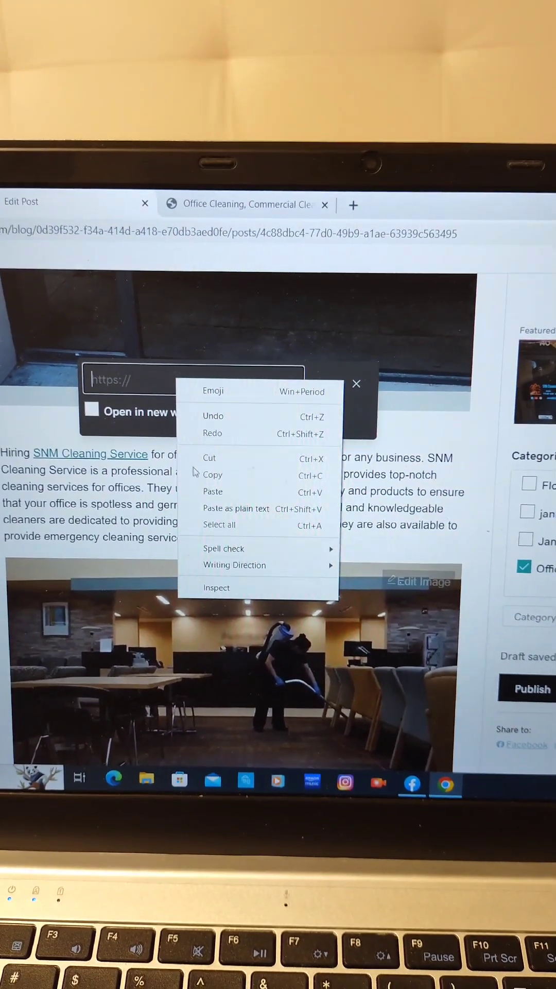
pyautogui.write('https://snmclean.com/')
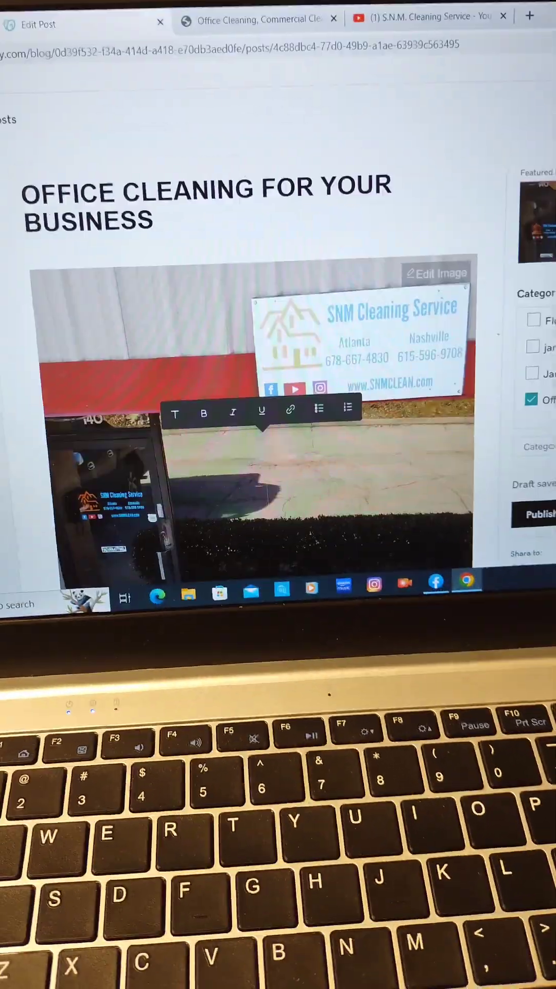
# Step: Publish the finished office cleaning post from the right sidebar
pyautogui.scroll(-3)
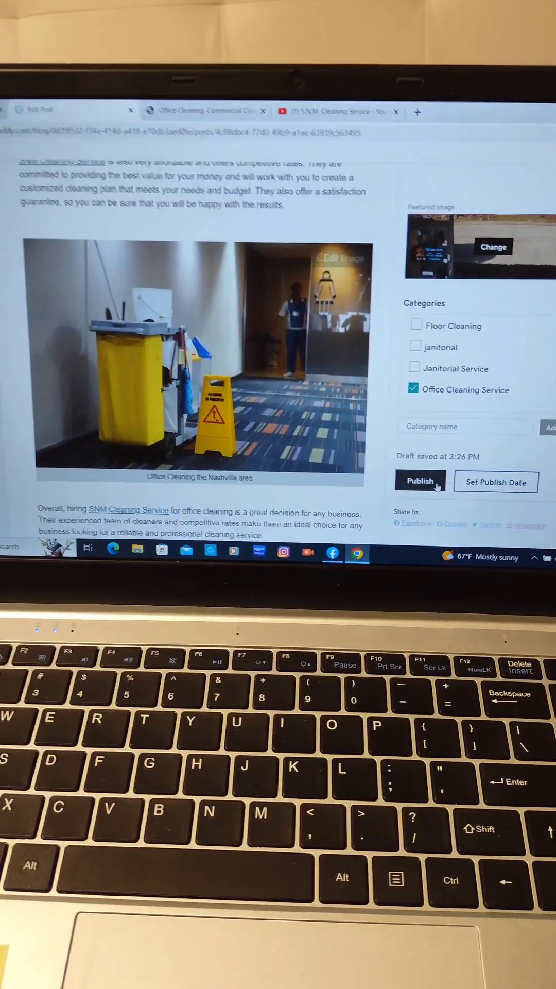
pyautogui.click(420, 481)
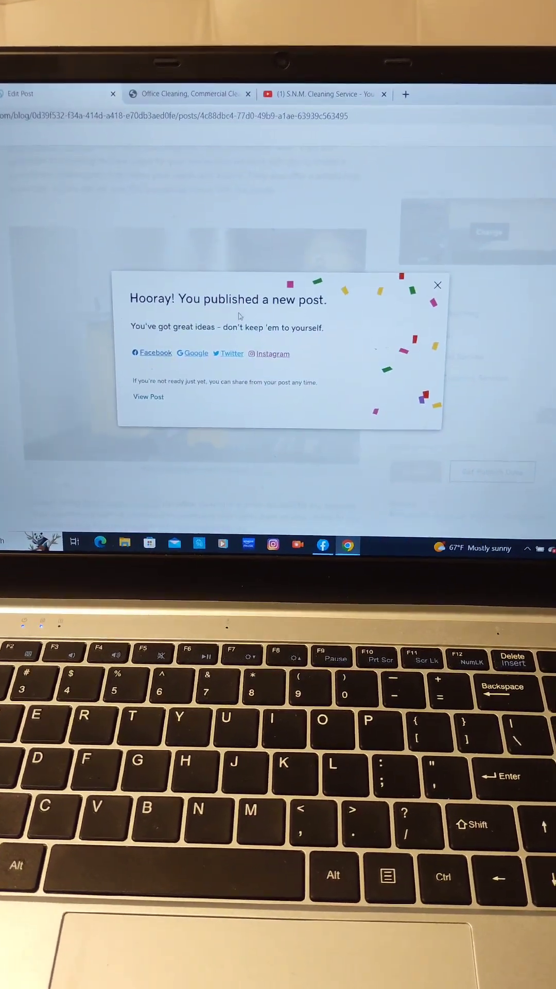